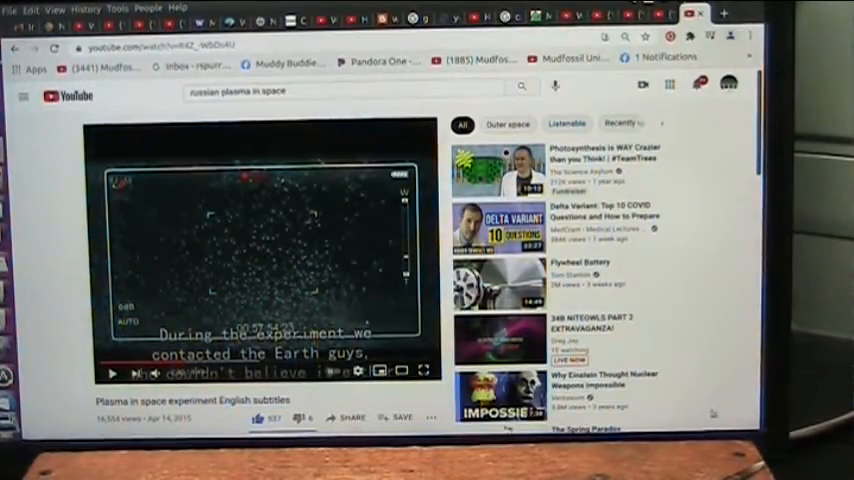
Resume the plasma experiment video, then pause it at 2:45 during the cosmonaut interview
left_click(419, 370)
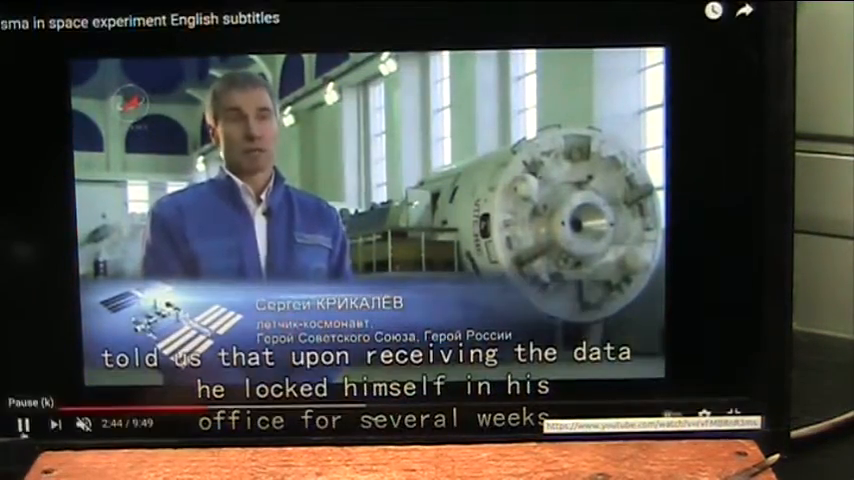
left_click(22, 424)
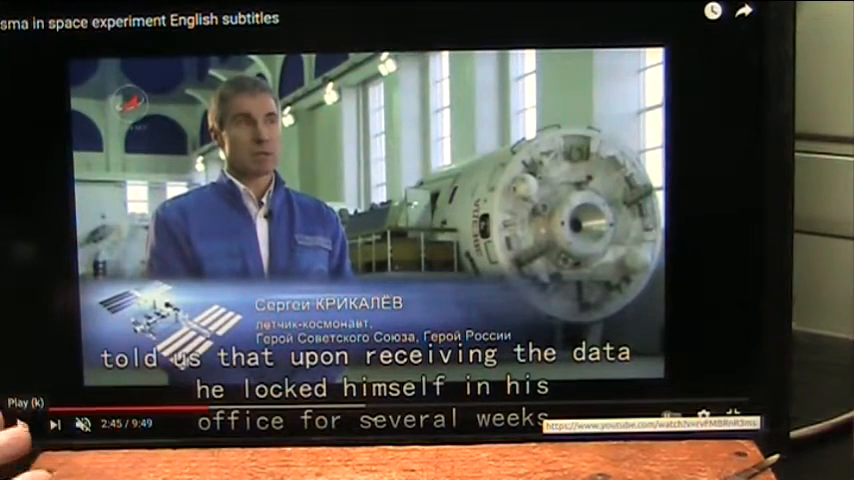